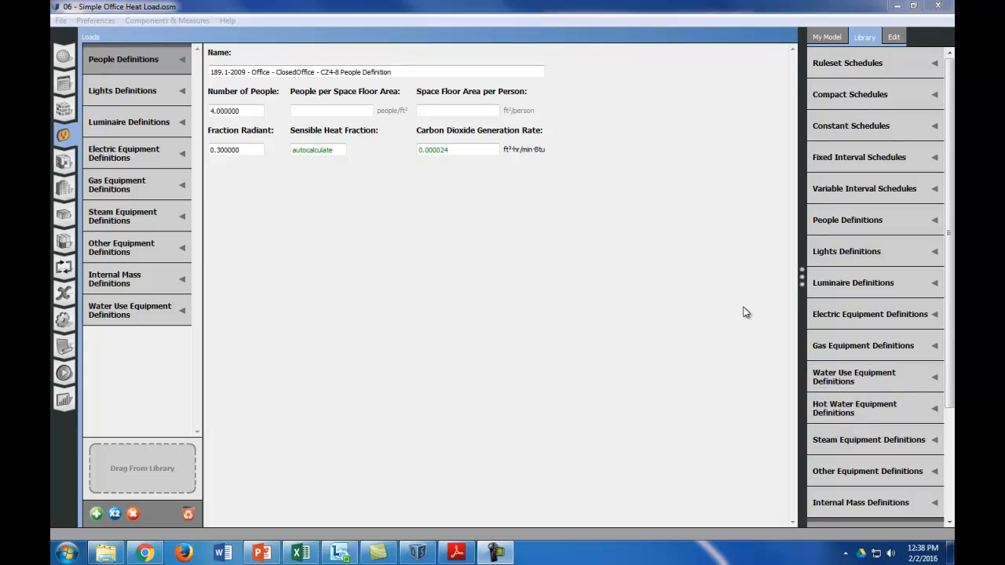
{"action": "mouse_move", "coordinate": [342, 247]}
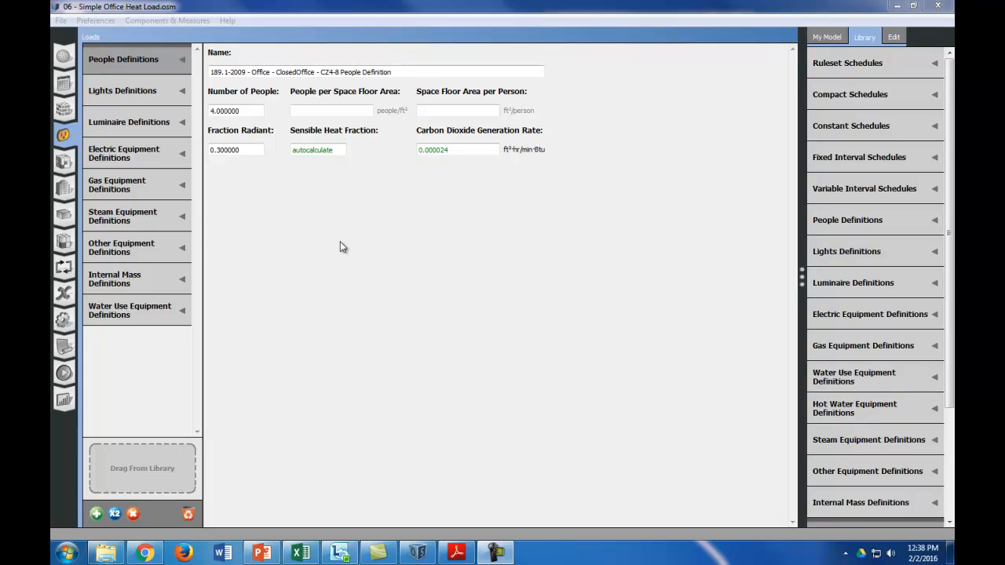
{"action": "mouse_move", "coordinate": [64, 218]}
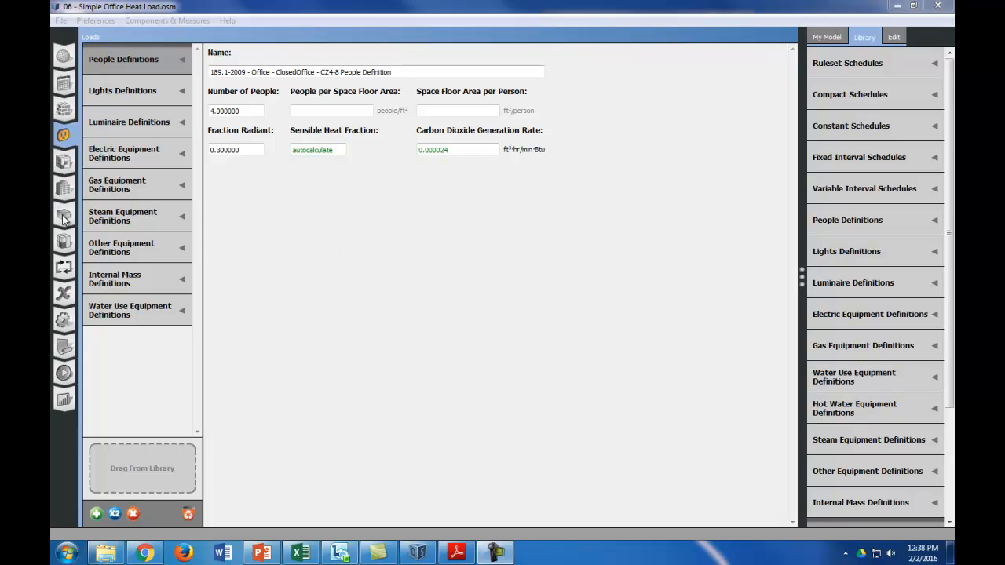
Show the three office space types with their people, lighting, equipment and infiltration loads and schedules.
{"action": "left_click", "coordinate": [64, 161]}
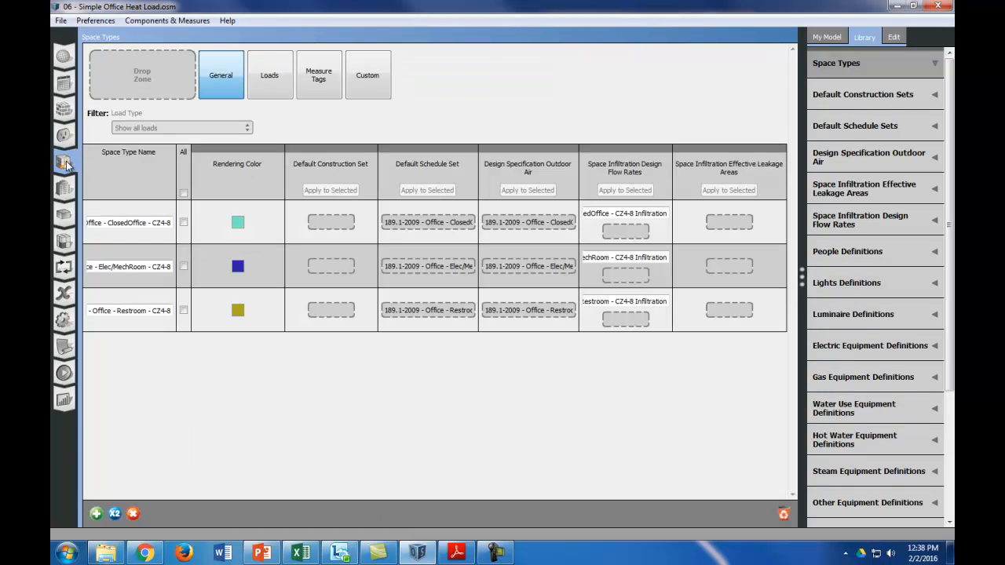
{"action": "mouse_move", "coordinate": [243, 244]}
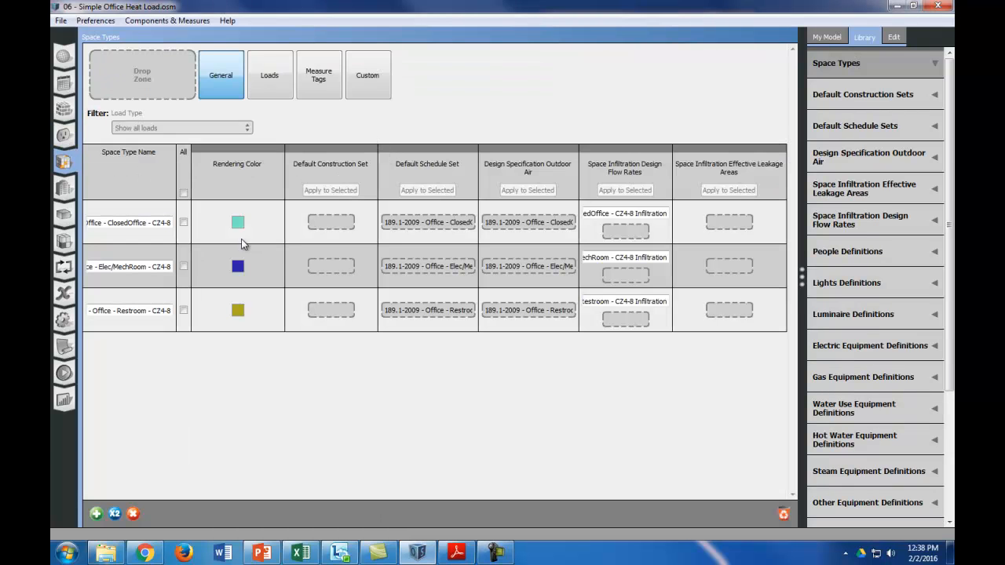
{"action": "left_click", "coordinate": [268, 75]}
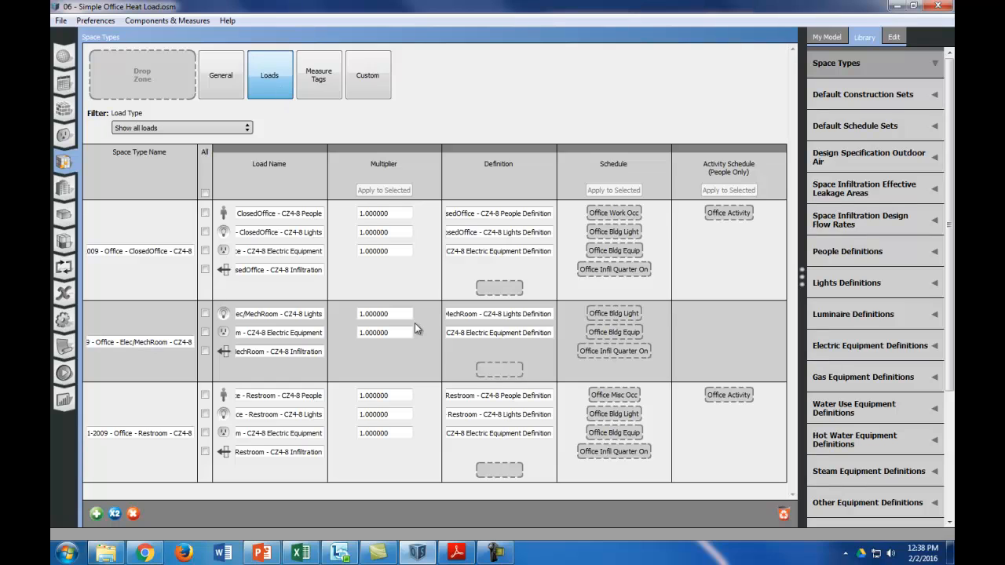
{"action": "mouse_move", "coordinate": [571, 213]}
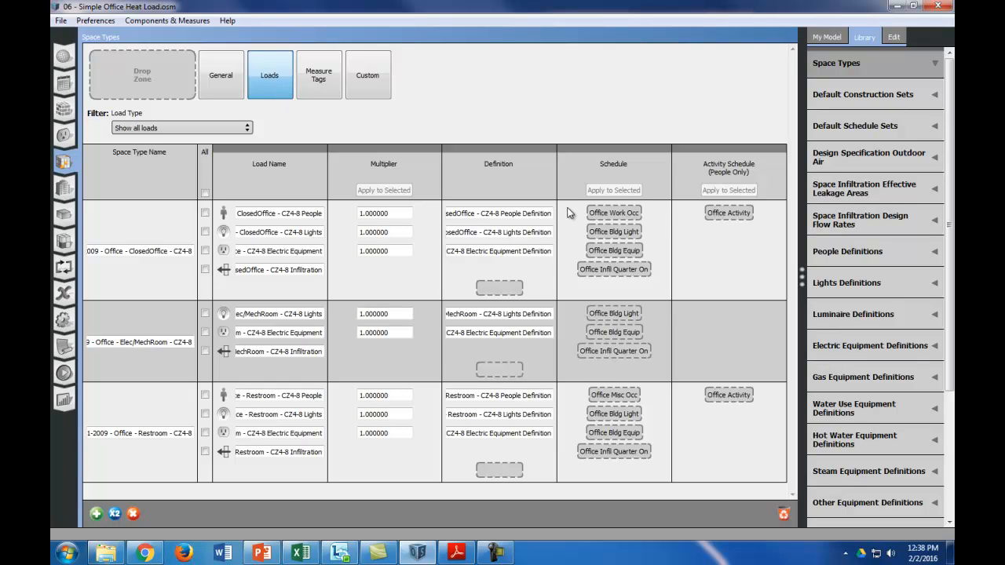
{"action": "mouse_move", "coordinate": [642, 218]}
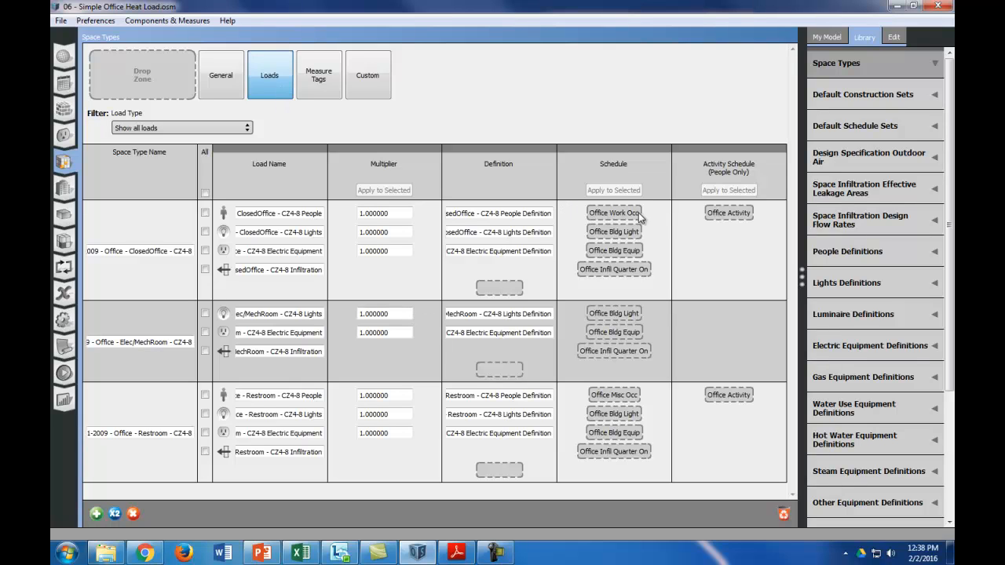
{"action": "mouse_move", "coordinate": [579, 226]}
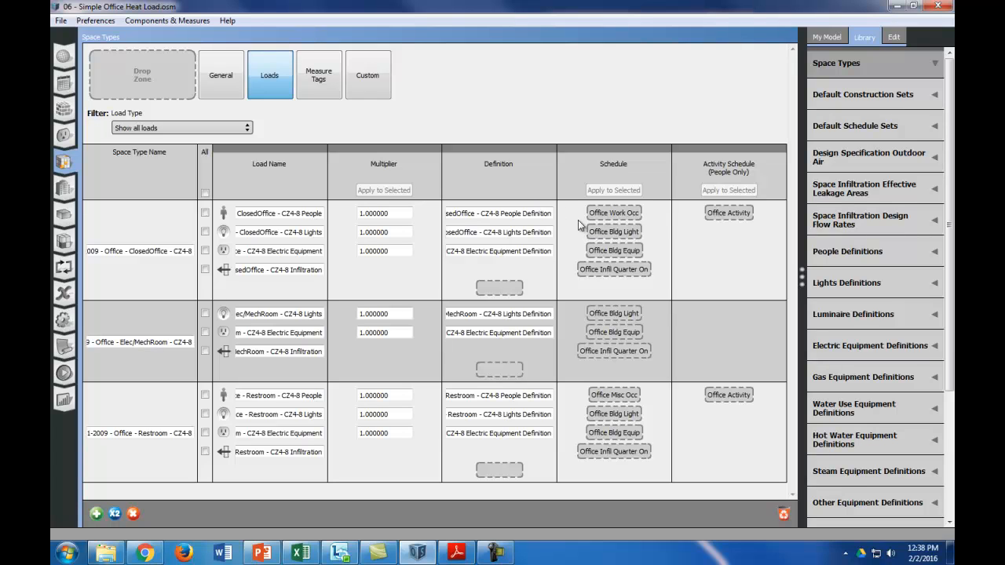
{"action": "mouse_move", "coordinate": [624, 256]}
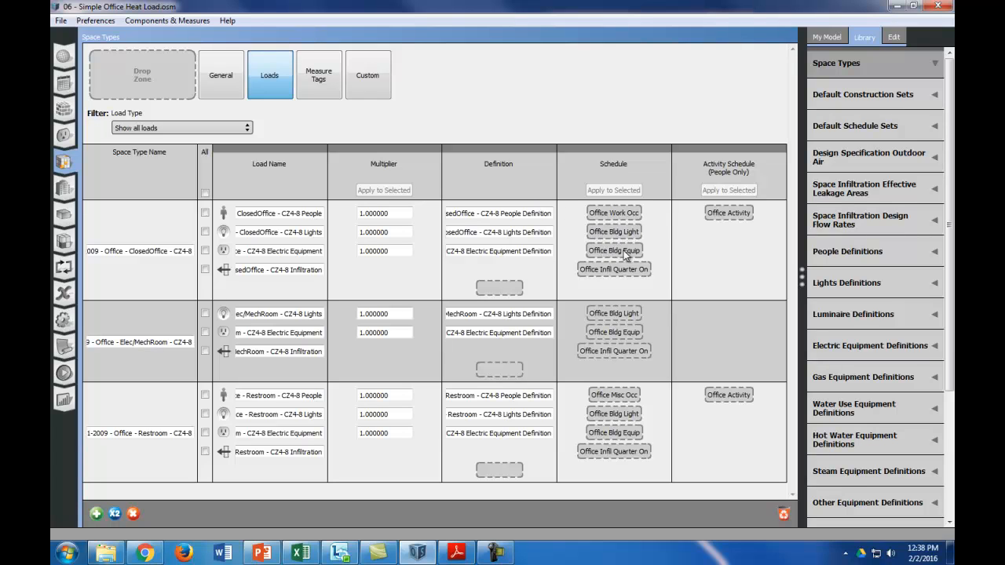
{"action": "mouse_move", "coordinate": [578, 246]}
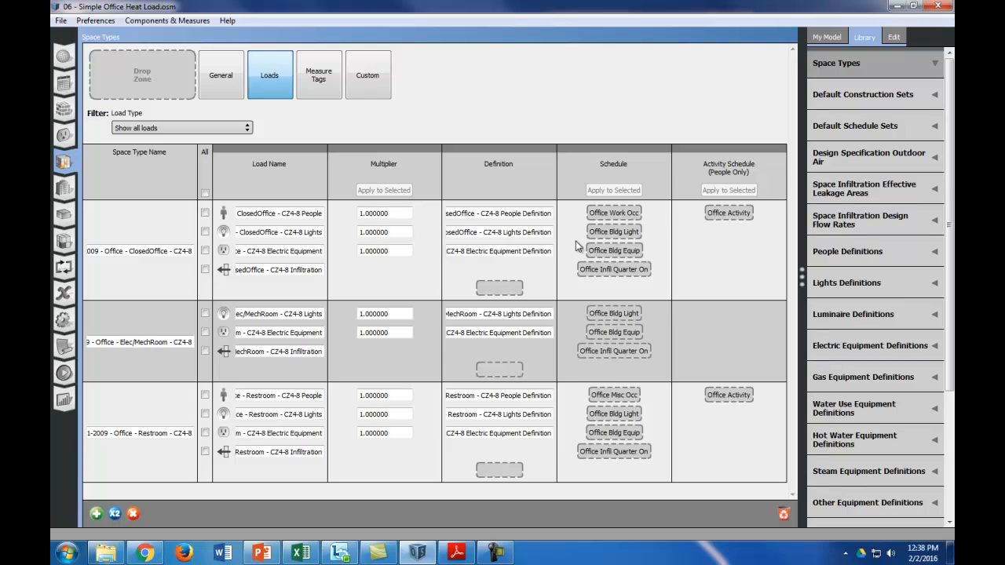
{"action": "mouse_move", "coordinate": [626, 220]}
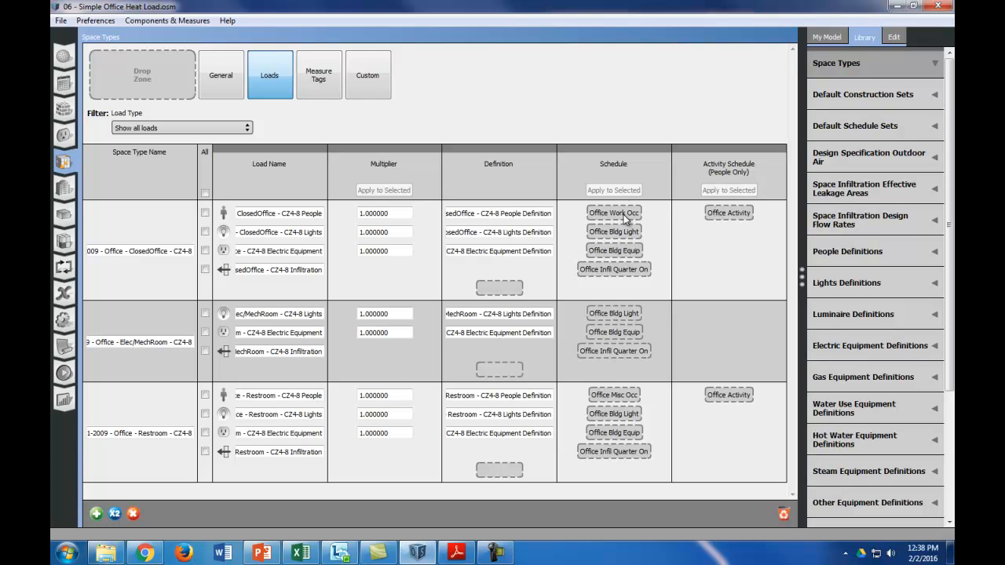
{"action": "mouse_move", "coordinate": [614, 251]}
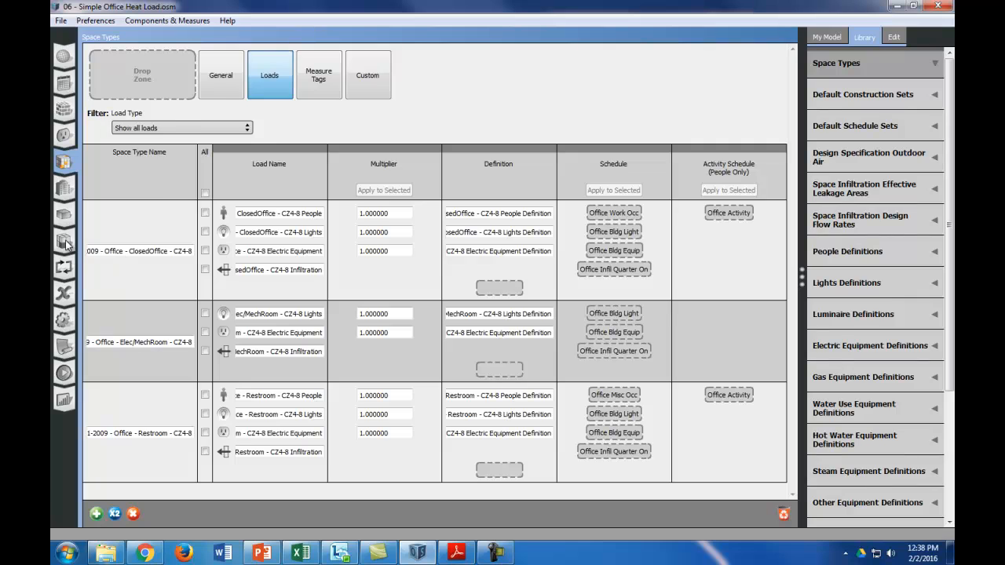
Display the Bathrooms, East Office, Mech Room and West Office zones with their thermostat schedules.
{"action": "left_click", "coordinate": [63, 240]}
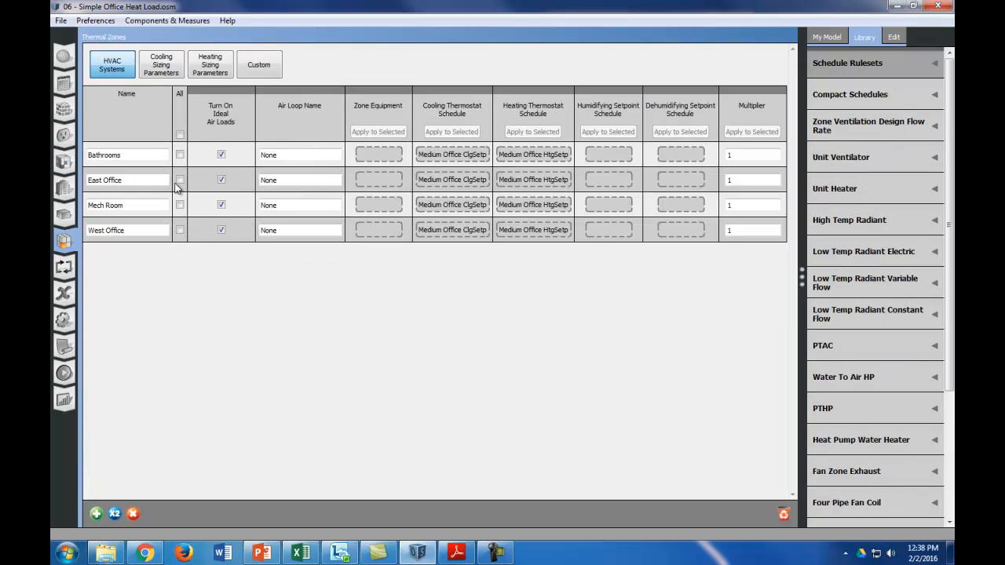
{"action": "mouse_move", "coordinate": [176, 249]}
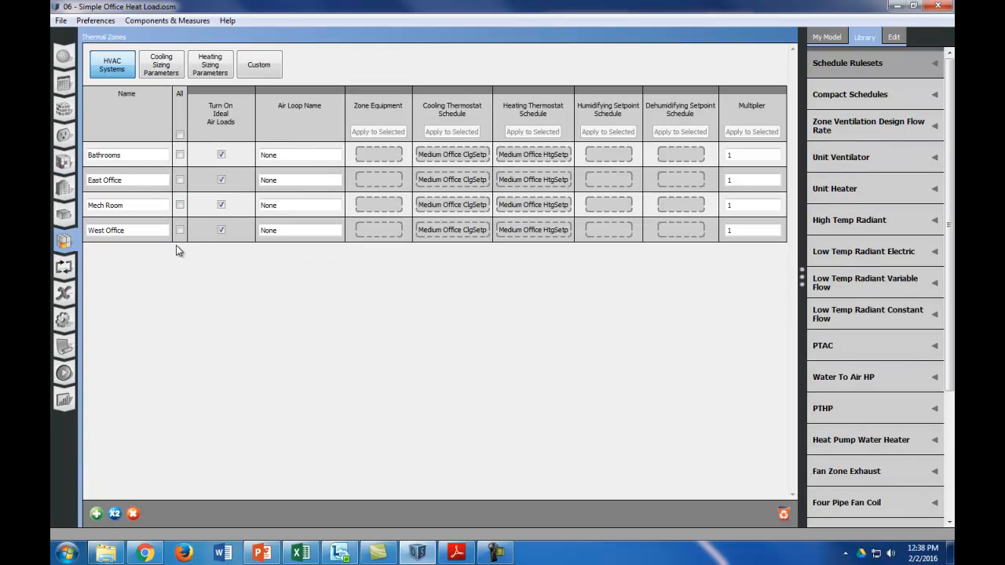
{"action": "mouse_move", "coordinate": [447, 189]}
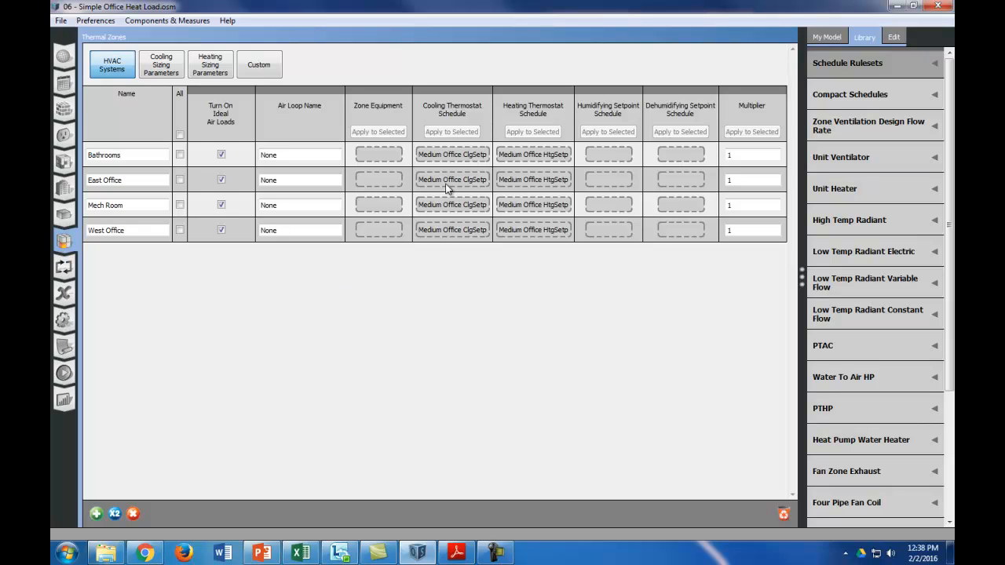
{"action": "mouse_move", "coordinate": [483, 248]}
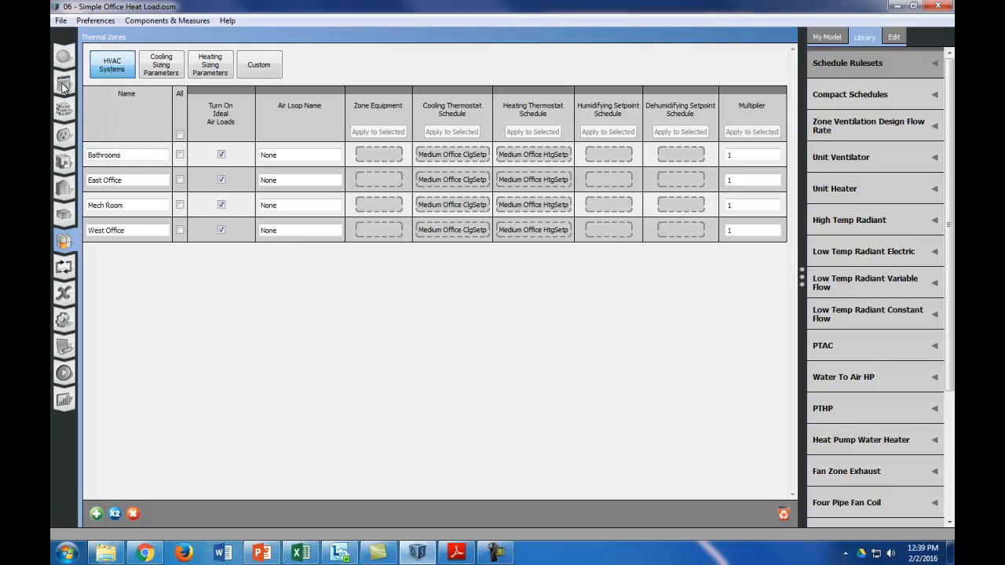
Show the model's list of individual schedules, including the thermostat setpoint schedules.
{"action": "left_click", "coordinate": [64, 83]}
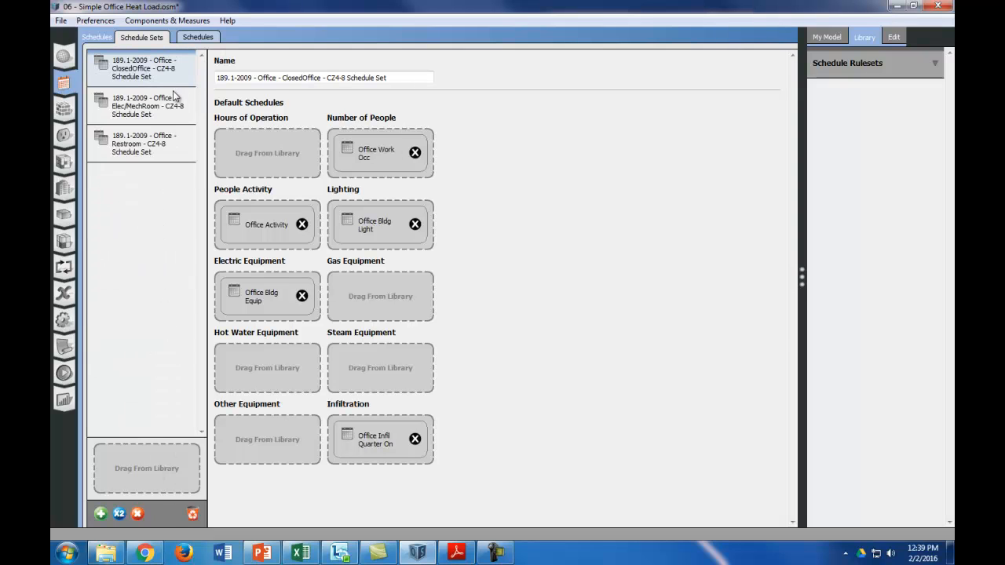
{"action": "left_click", "coordinate": [197, 37]}
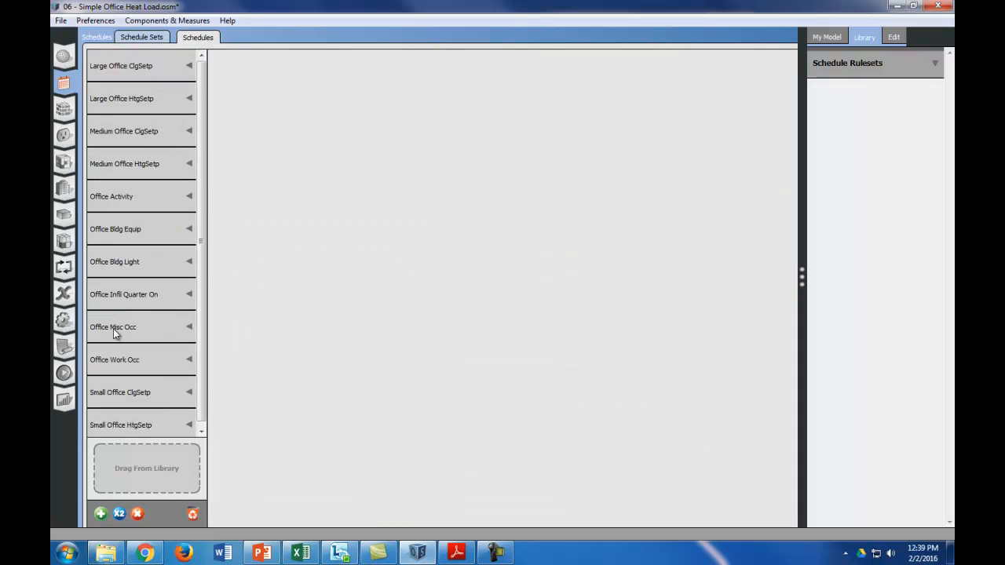
{"action": "mouse_move", "coordinate": [191, 133]}
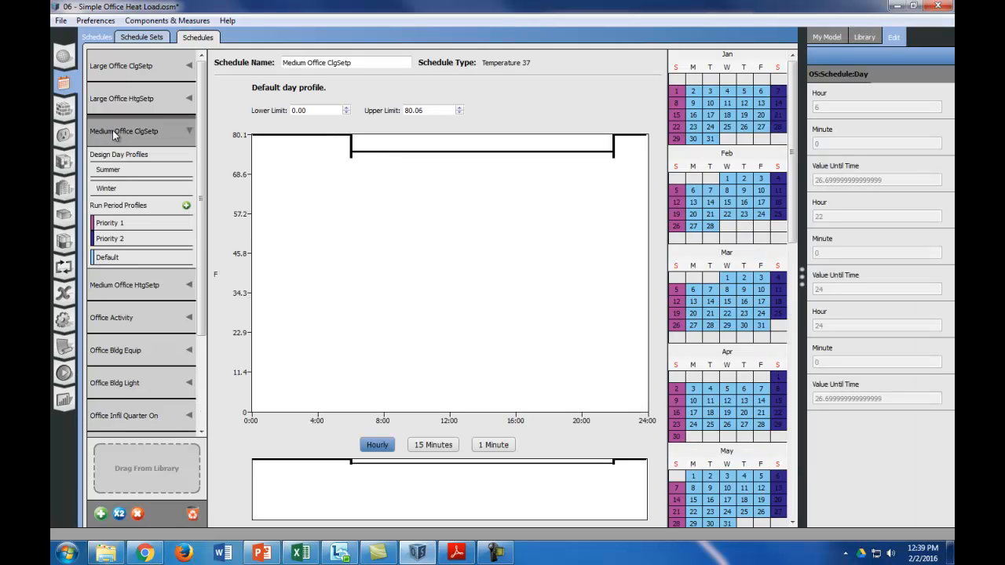
{"action": "mouse_move", "coordinate": [145, 139]}
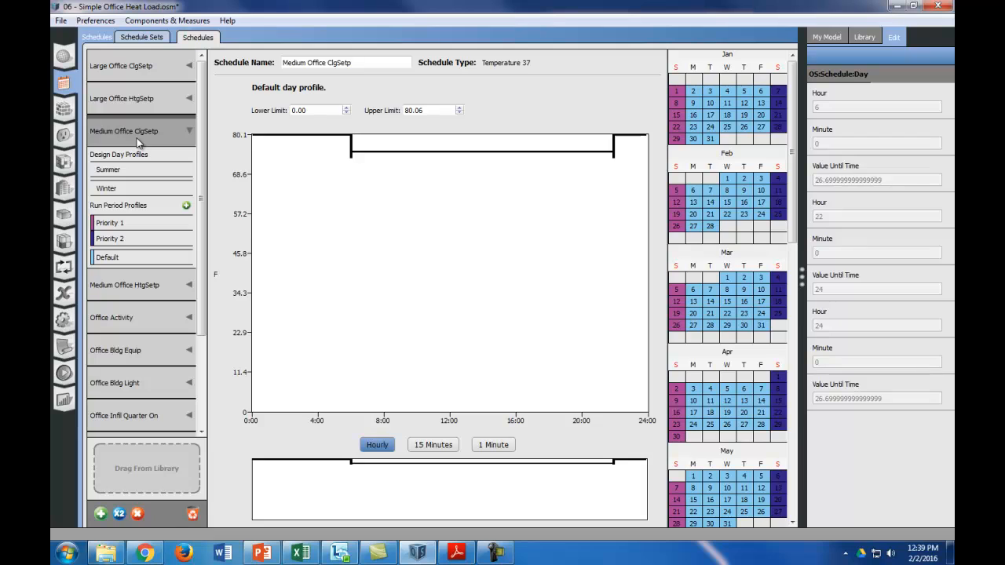
Select the 6:00–22:00 period of the Medium Office ClgSetp default profile.
{"action": "left_click", "coordinate": [301, 140]}
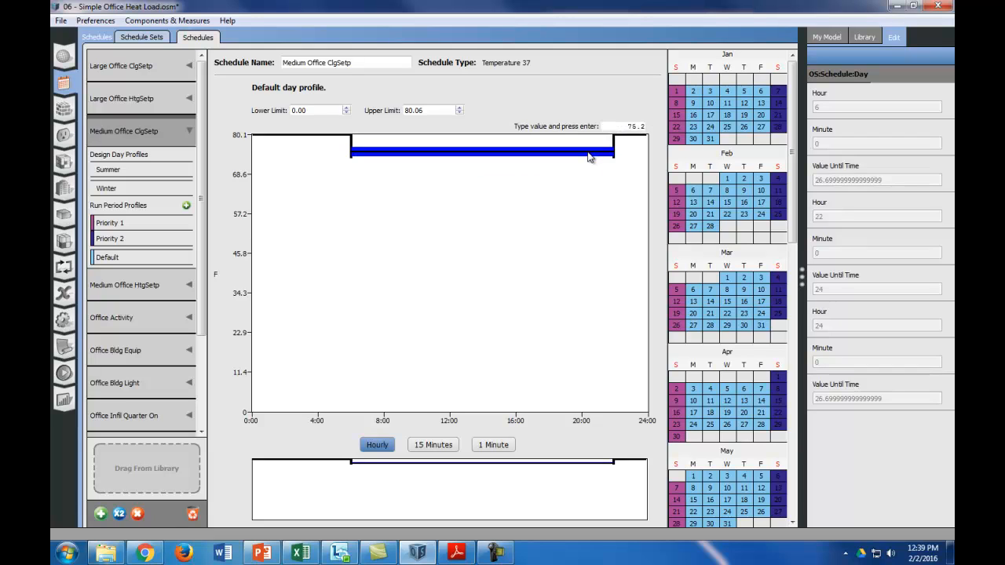
{"action": "mouse_move", "coordinate": [589, 156]}
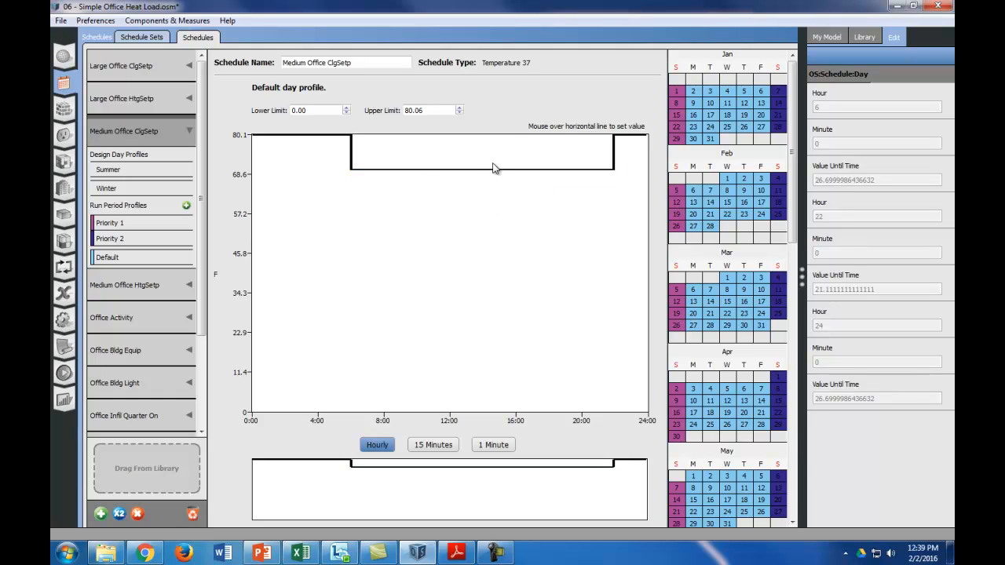
{"action": "mouse_move", "coordinate": [123, 258]}
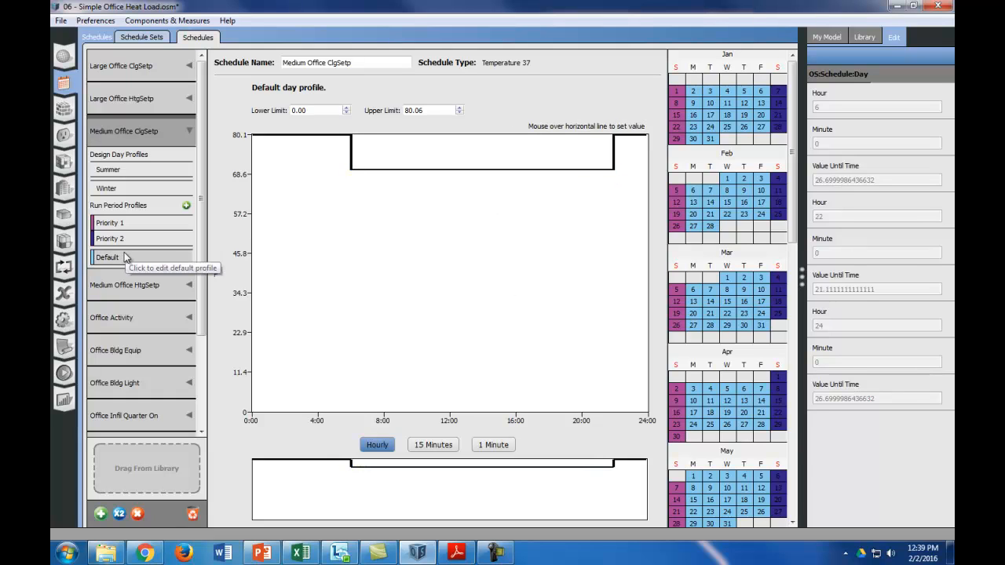
Check the 21.1 °C default cooling profile, then the Saturday Priority 2 and Sunday Priority 1 rules.
{"action": "left_click", "coordinate": [450, 170]}
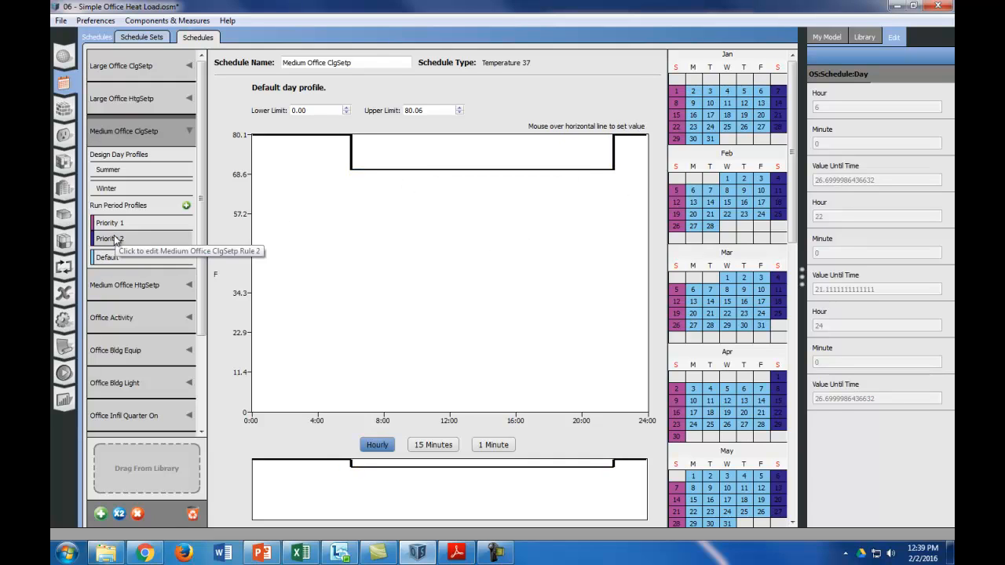
{"action": "left_click", "coordinate": [110, 238]}
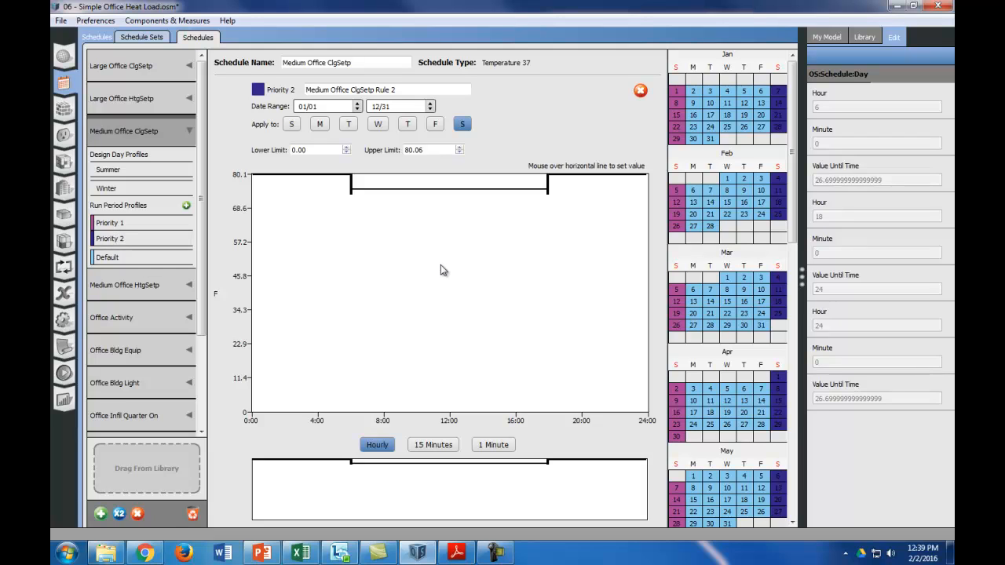
{"action": "mouse_move", "coordinate": [110, 238]}
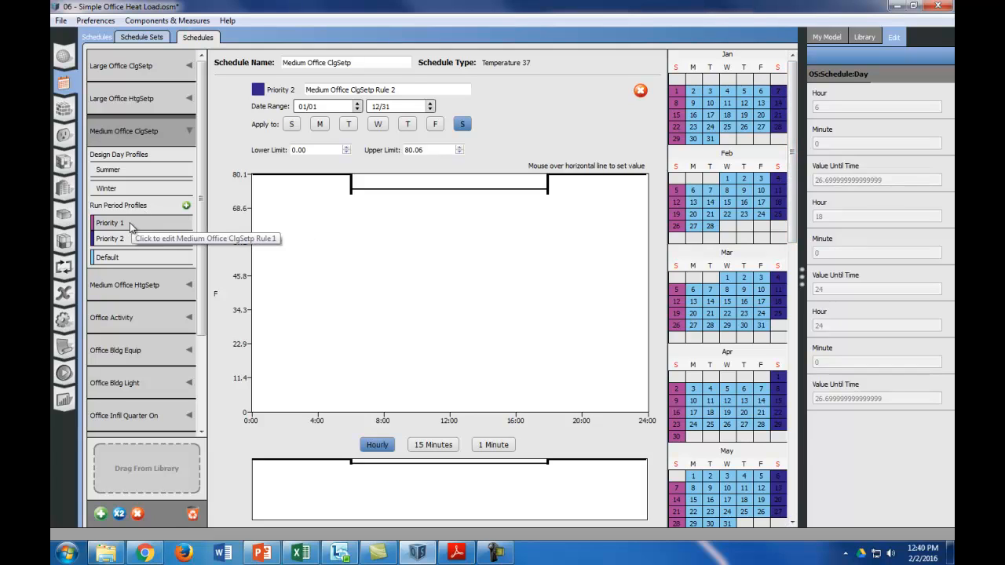
{"action": "left_click", "coordinate": [110, 223]}
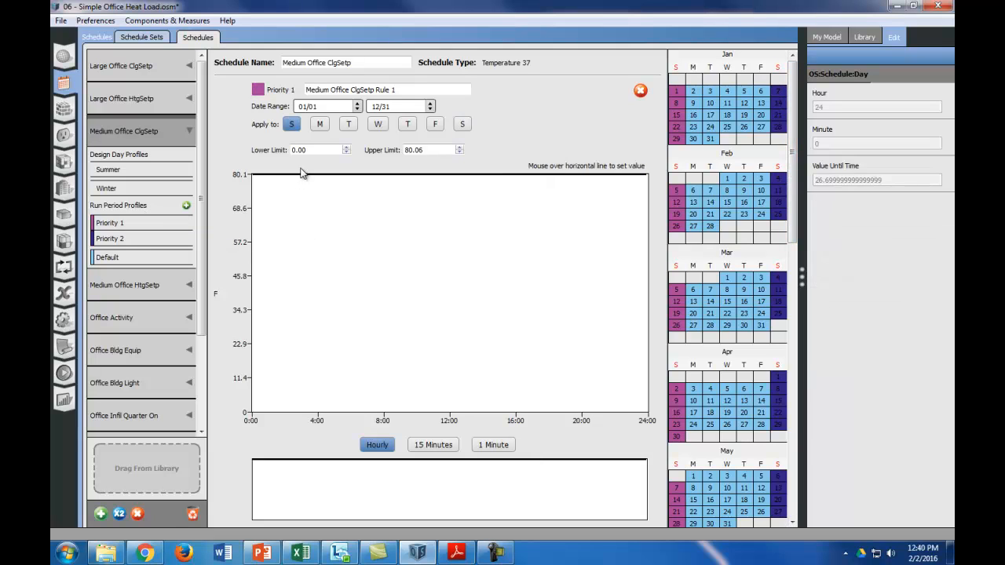
{"action": "mouse_move", "coordinate": [272, 198]}
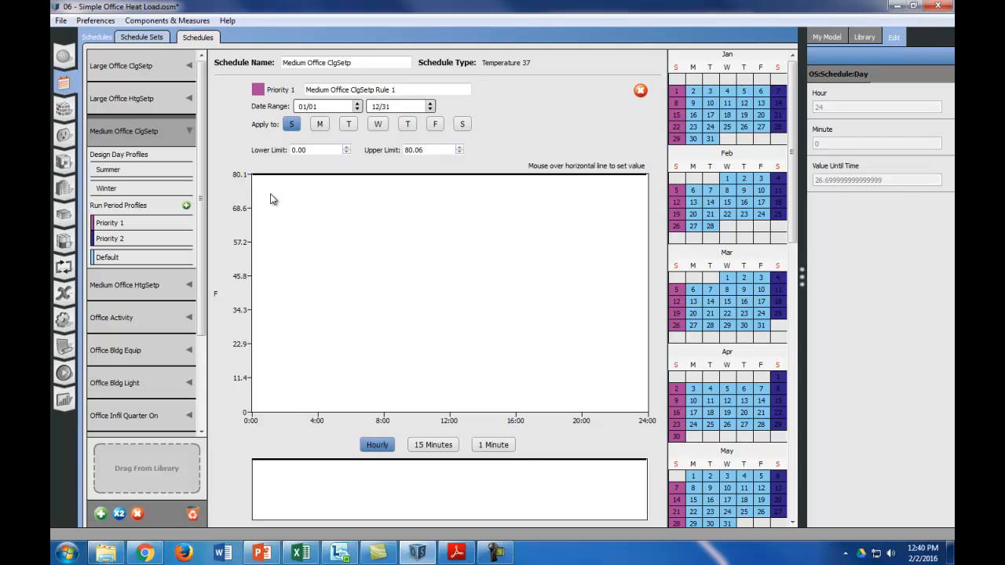
{"action": "mouse_move", "coordinate": [484, 275]}
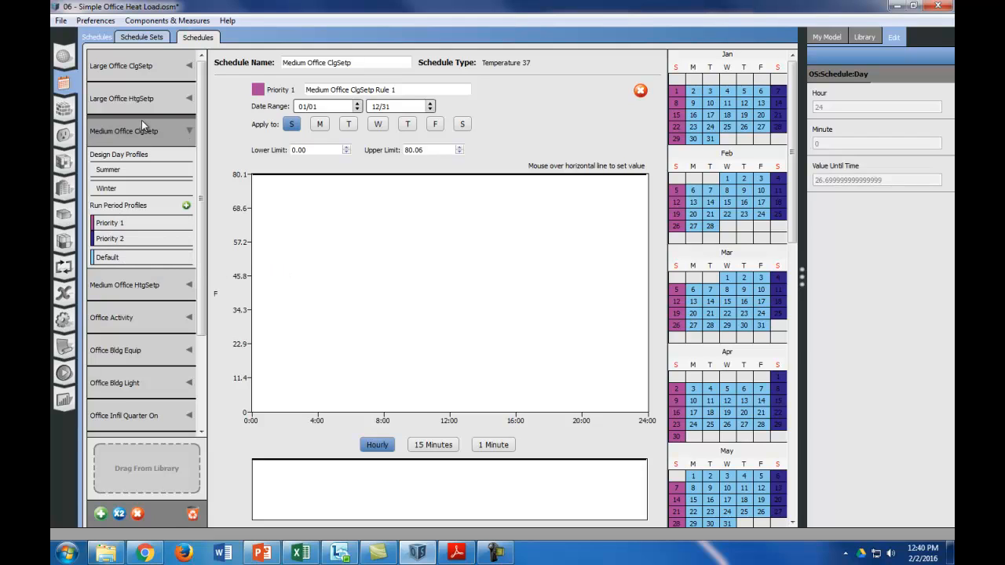
{"action": "mouse_move", "coordinate": [128, 152]}
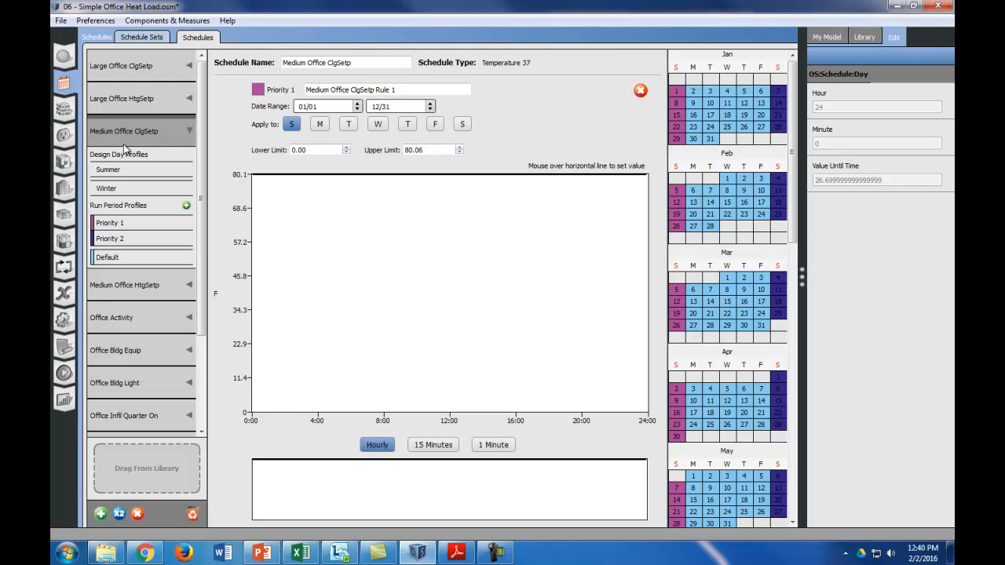
{"action": "mouse_move", "coordinate": [171, 295]}
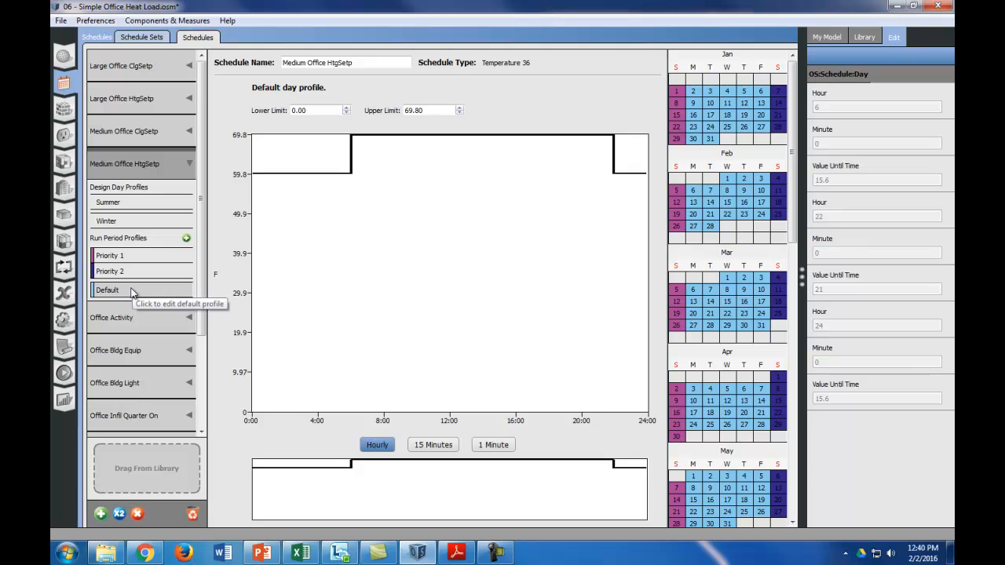
{"action": "mouse_move", "coordinate": [161, 164]}
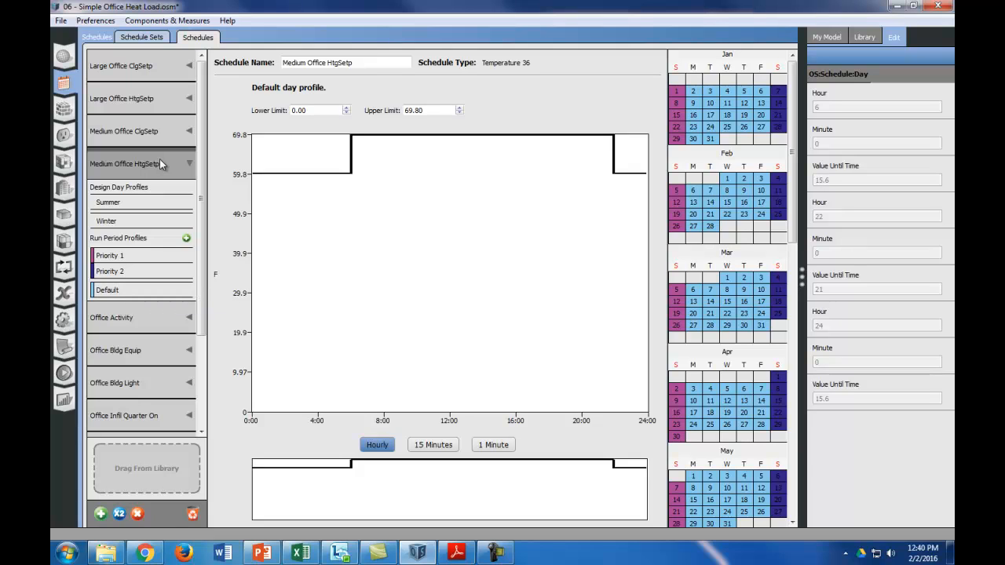
{"action": "mouse_move", "coordinate": [509, 143]}
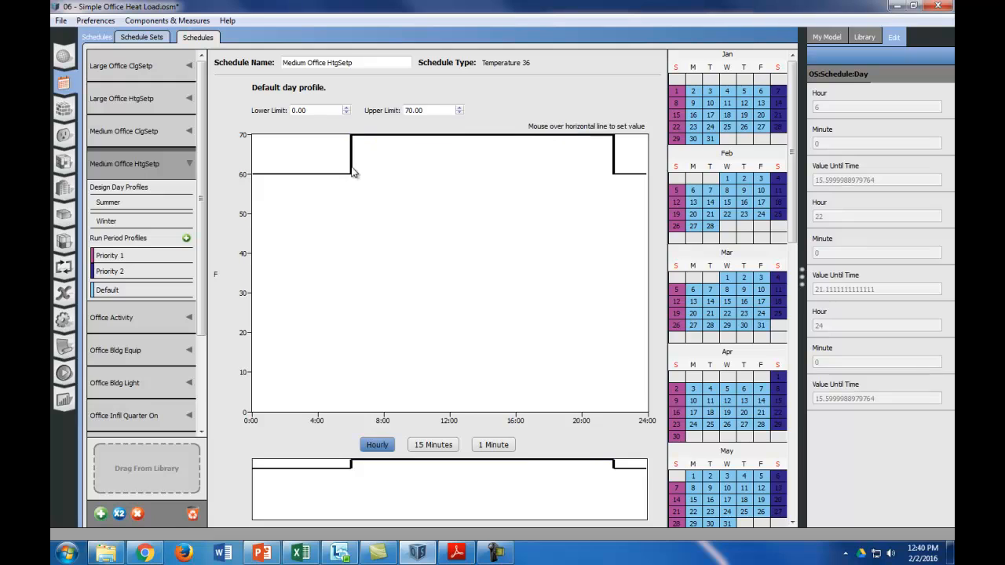
{"action": "mouse_move", "coordinate": [304, 206]}
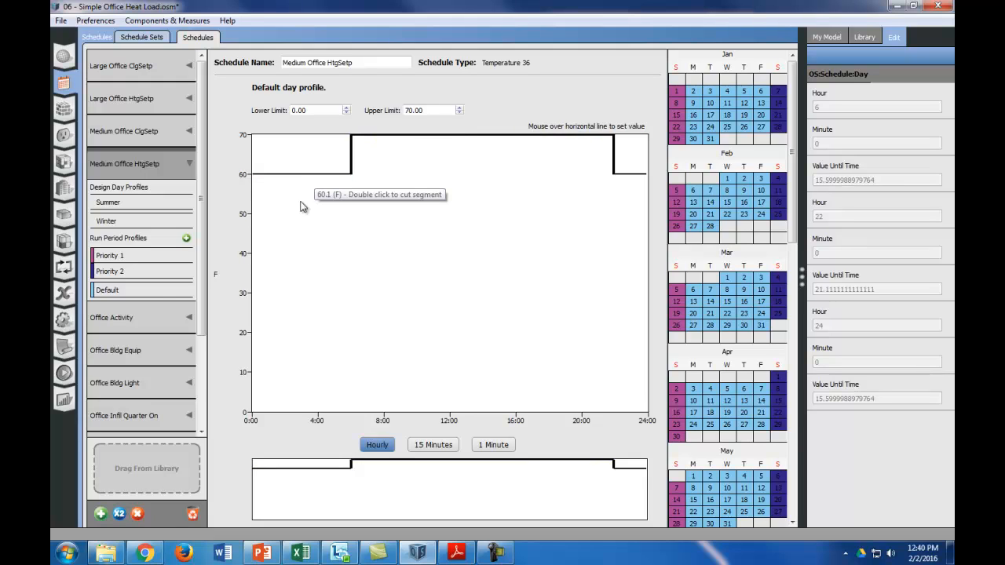
Open the Medium Office HtgSetp Saturday Priority 2 rule profile.
{"action": "left_click", "coordinate": [109, 271]}
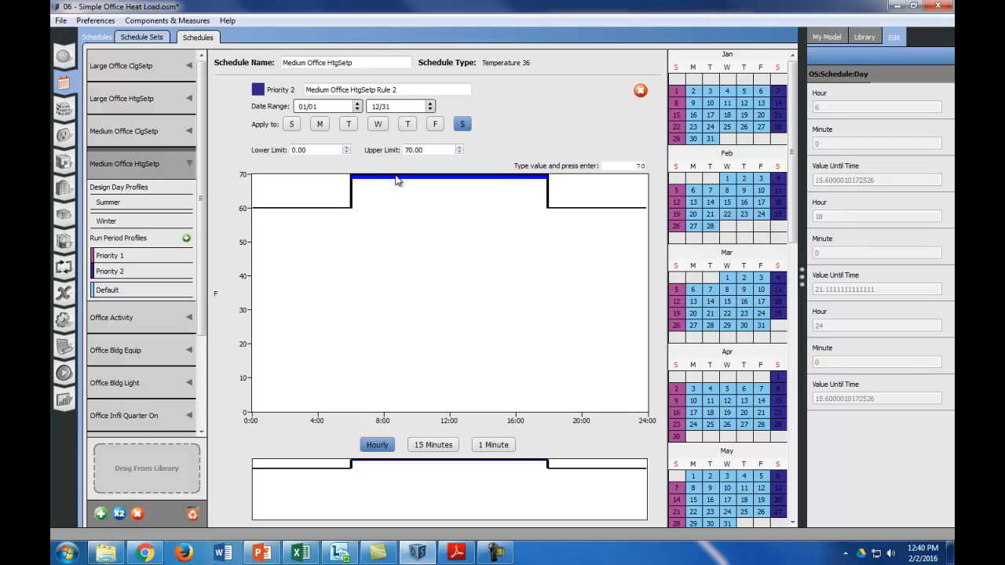
{"action": "mouse_move", "coordinate": [417, 302]}
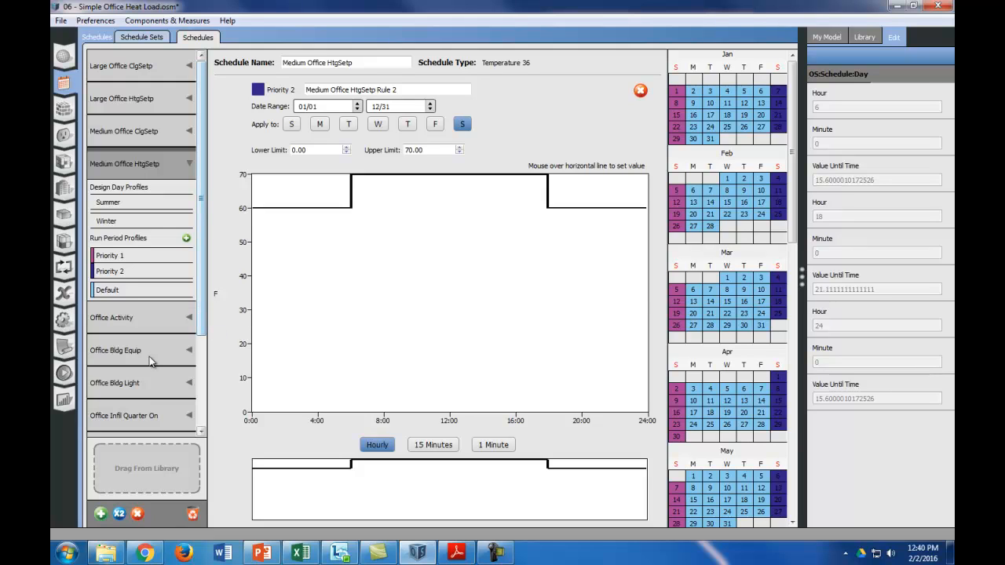
Display the Office Bldg Equip default day profile, peaking around 0.9 from 8:00 to 17:00.
{"action": "left_click", "coordinate": [115, 350]}
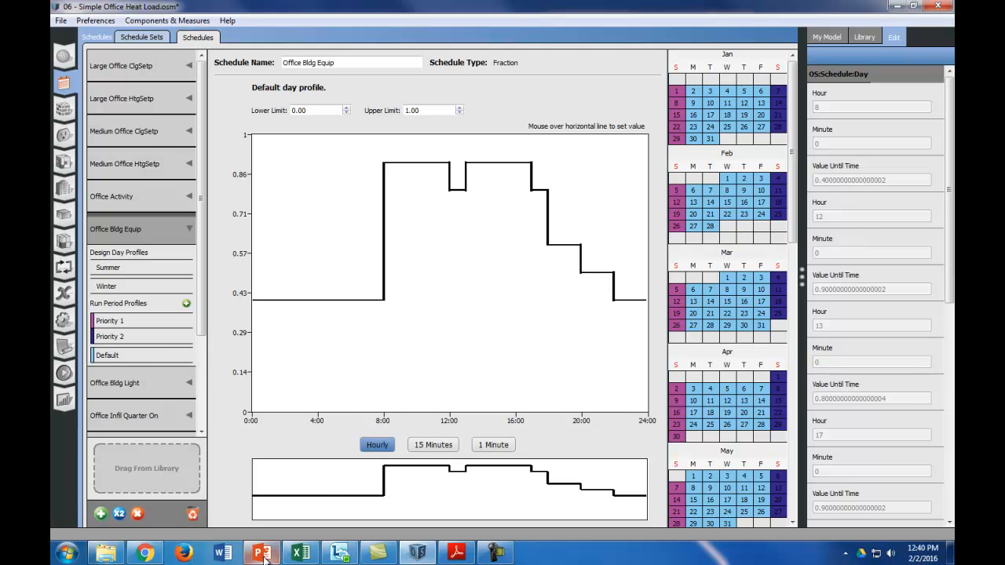
{"action": "left_click", "coordinate": [261, 552]}
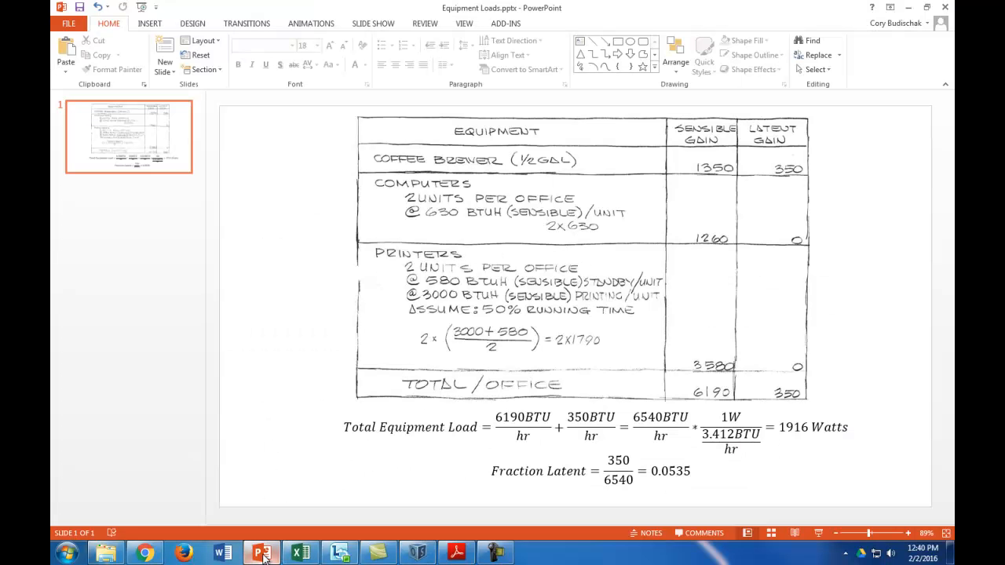
{"action": "mouse_move", "coordinate": [396, 283]}
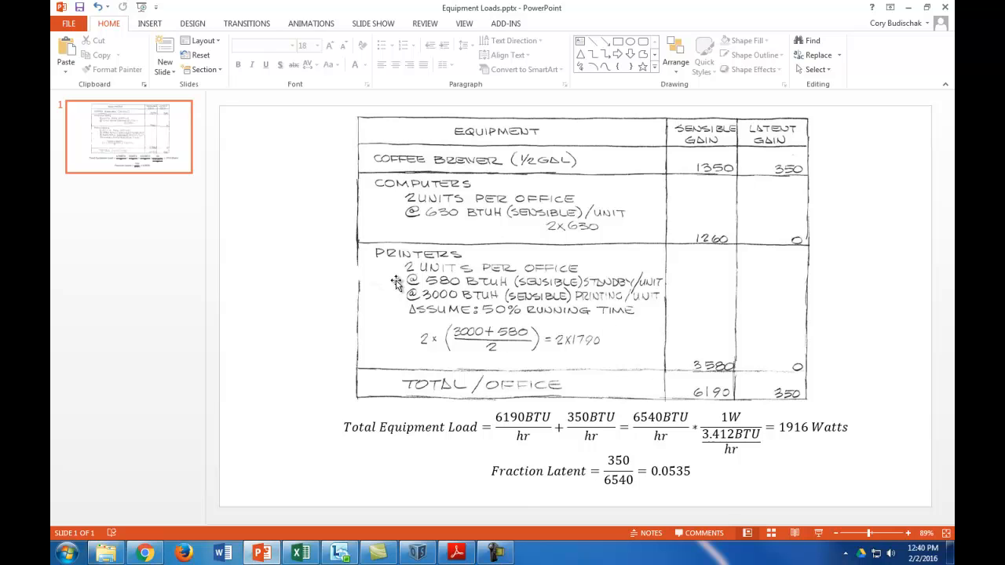
{"action": "mouse_move", "coordinate": [465, 279]}
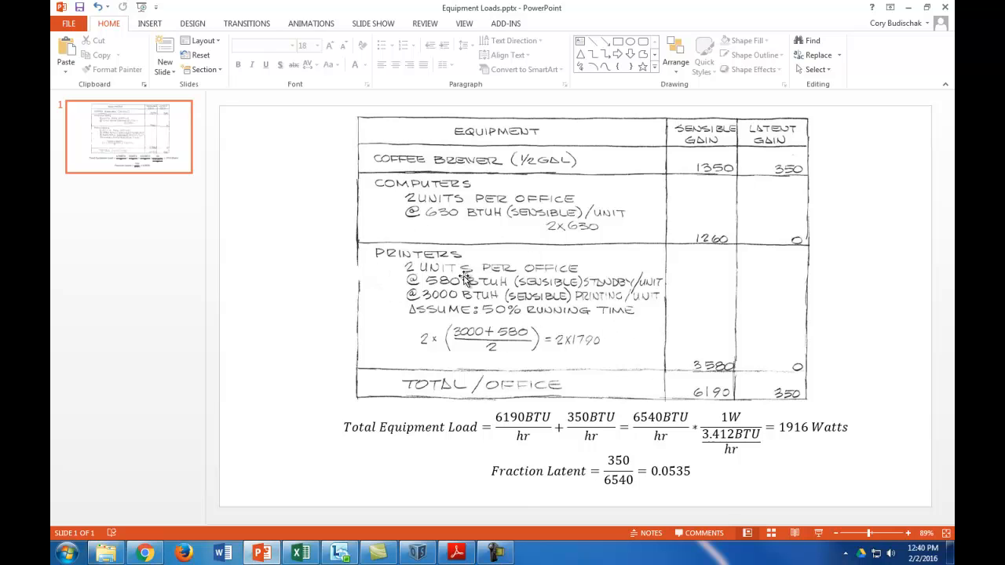
{"action": "mouse_move", "coordinate": [509, 326]}
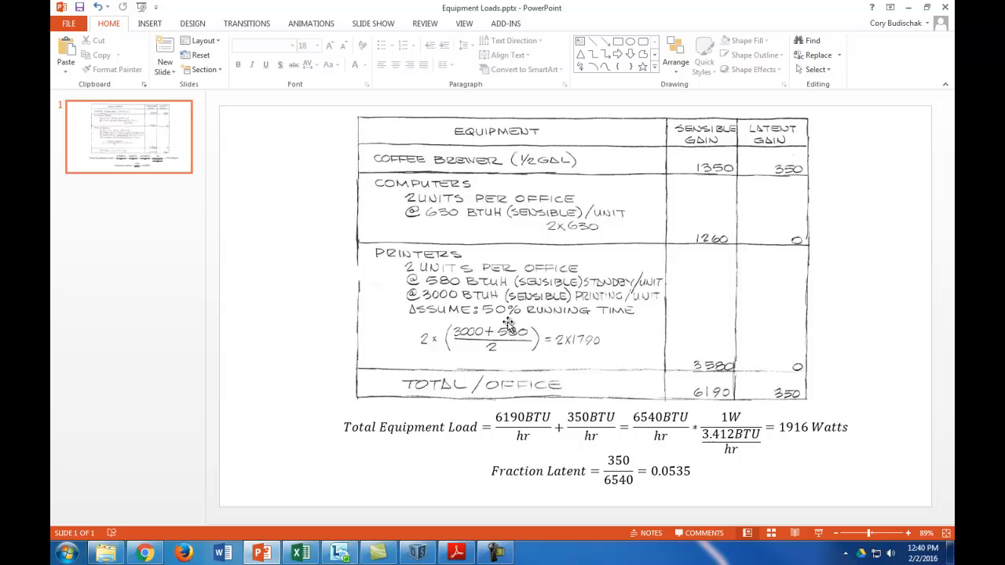
{"action": "mouse_move", "coordinate": [469, 352]}
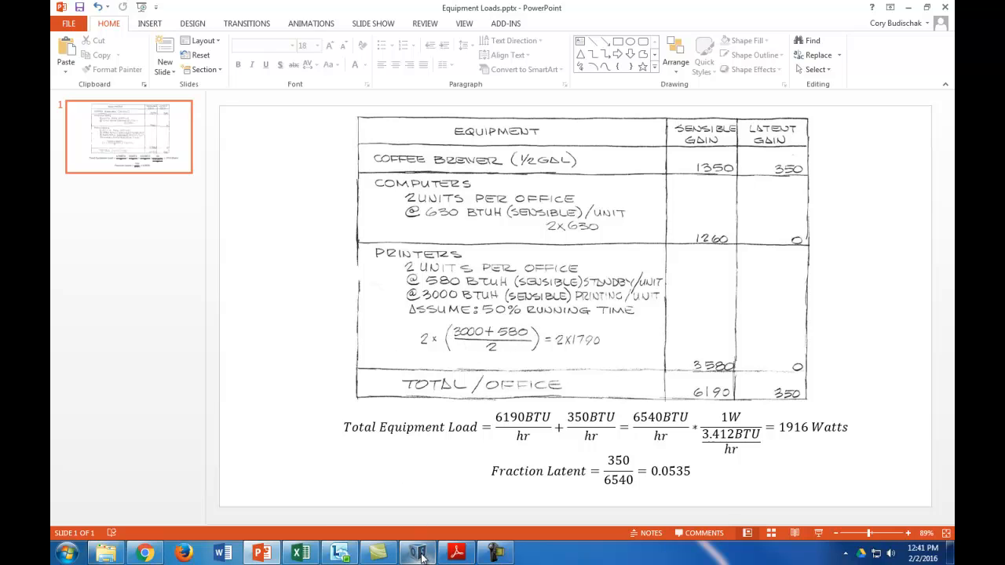
Return to OpenStudio and inspect the Office Bldg Equip profile: 0.4 overnight, 0.9 working hours.
{"action": "left_click", "coordinate": [417, 552]}
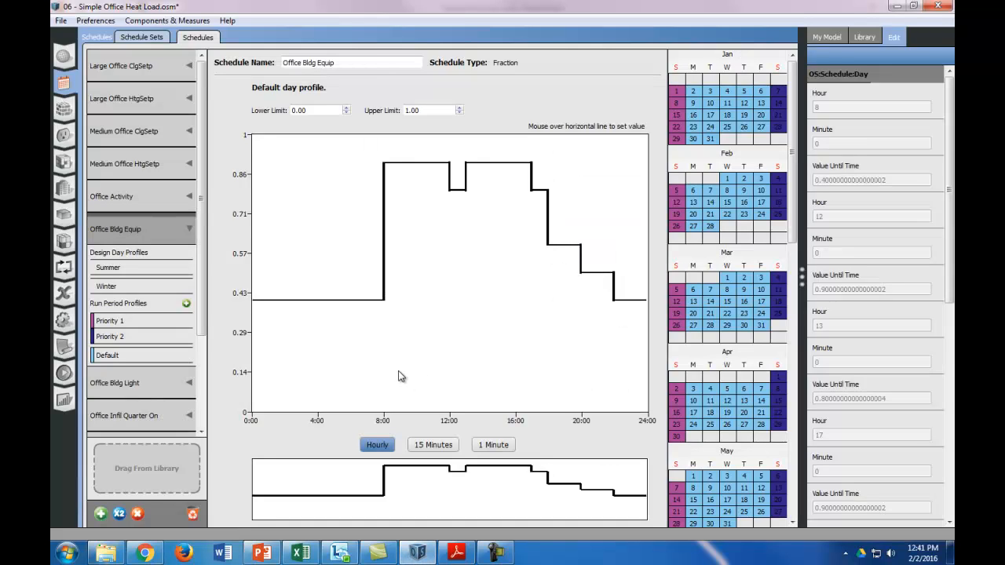
{"action": "mouse_move", "coordinate": [304, 242]}
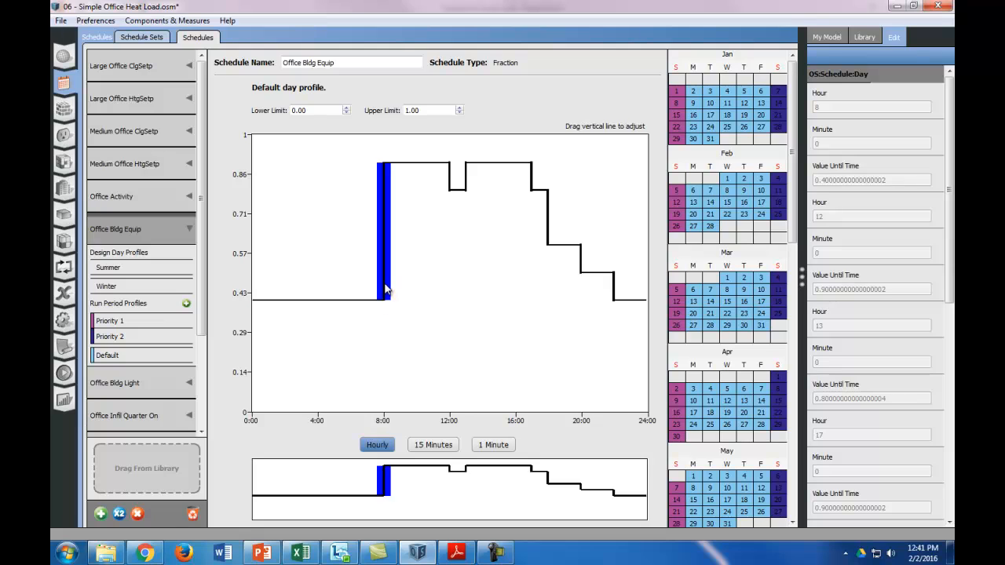
{"action": "mouse_move", "coordinate": [438, 211]}
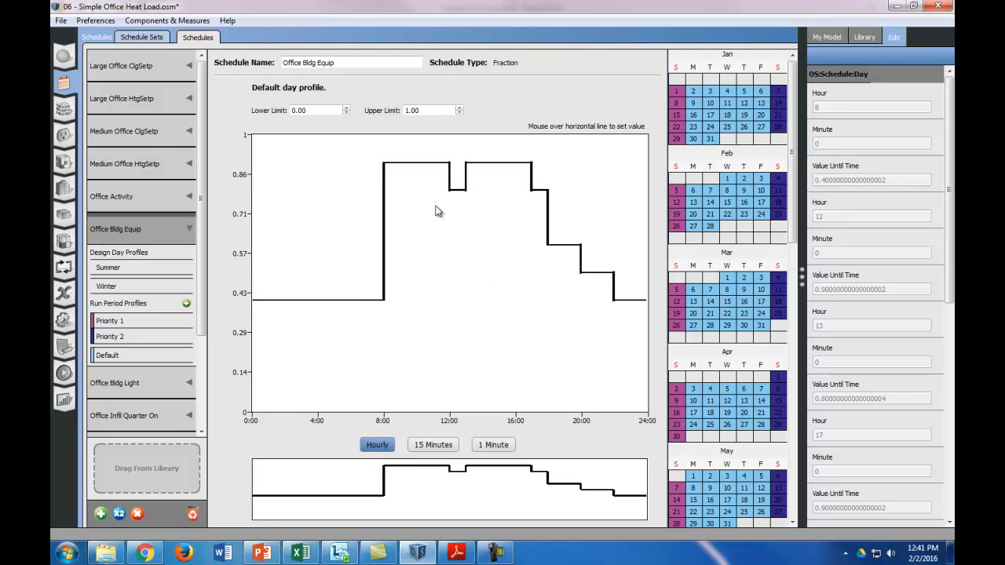
{"action": "mouse_move", "coordinate": [280, 142]}
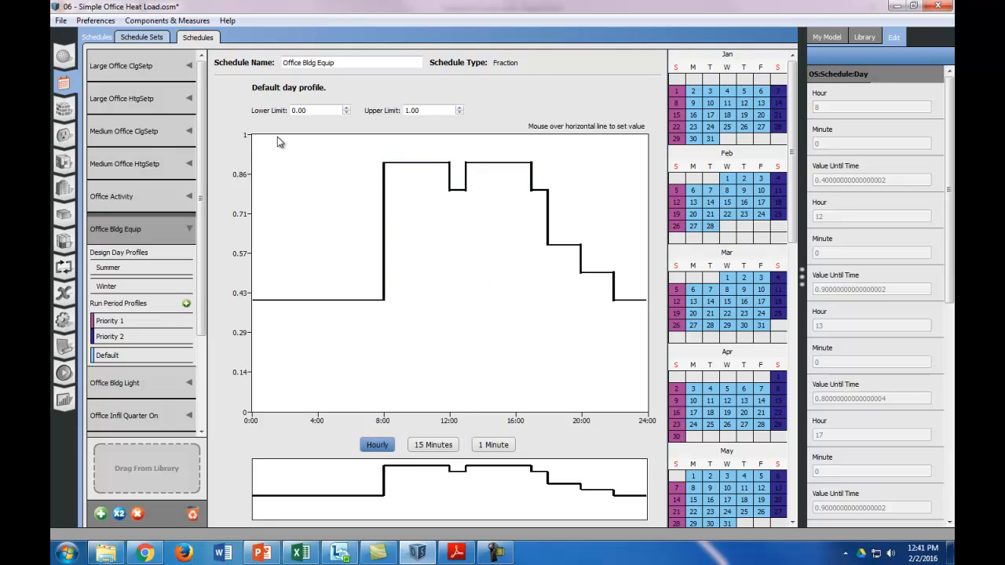
{"action": "mouse_move", "coordinate": [373, 145]}
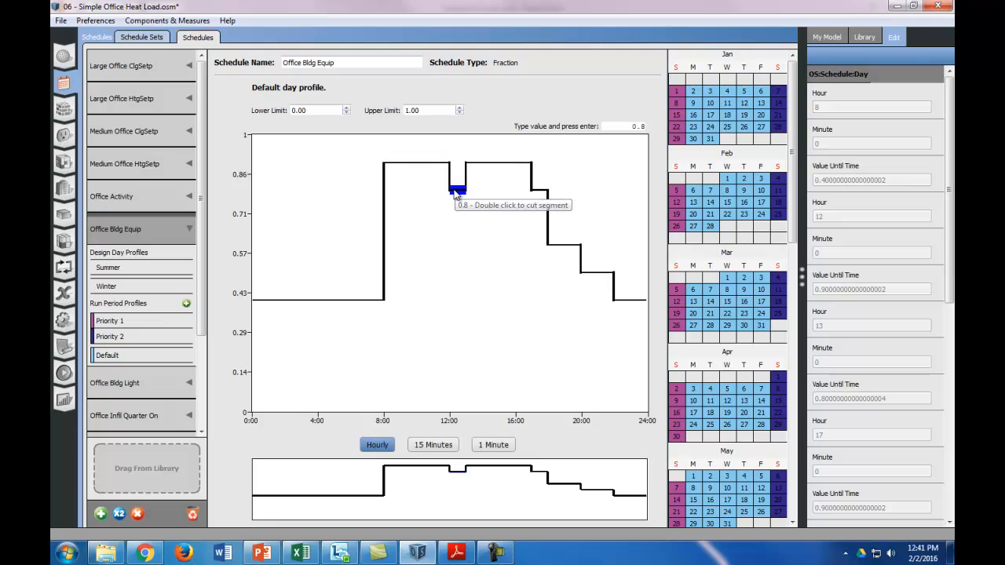
{"action": "mouse_move", "coordinate": [498, 163]}
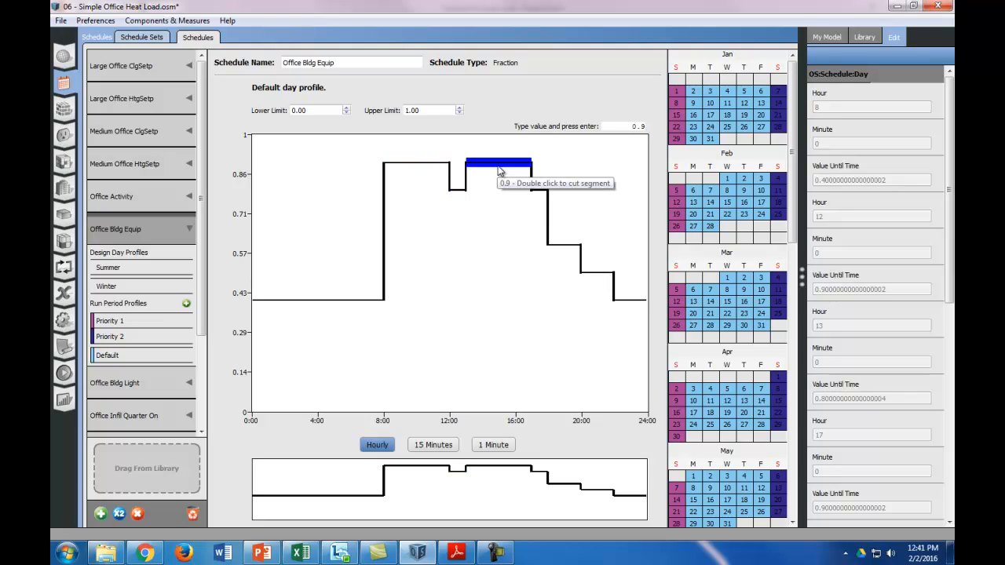
{"action": "mouse_move", "coordinate": [506, 238]}
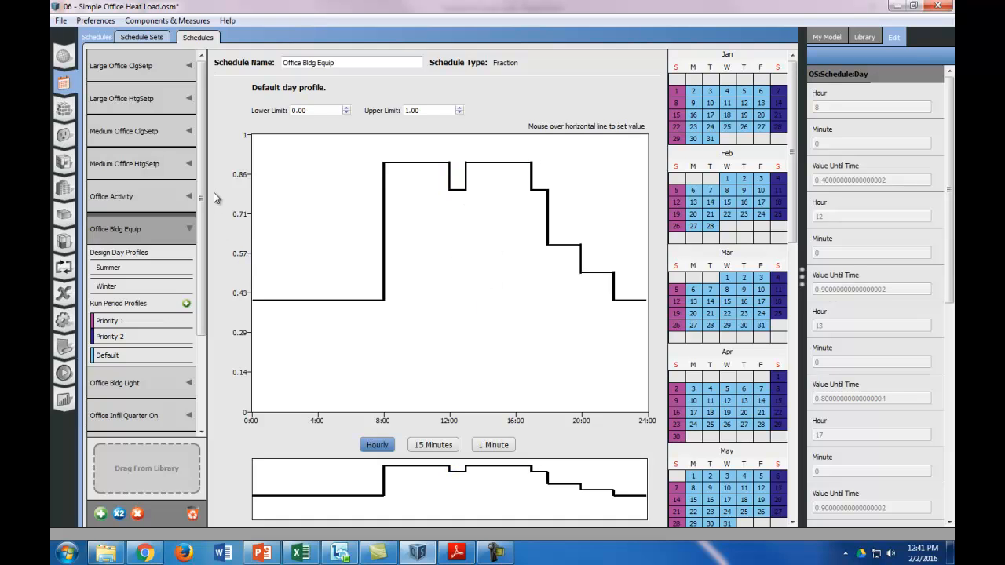
{"action": "mouse_move", "coordinate": [265, 302]}
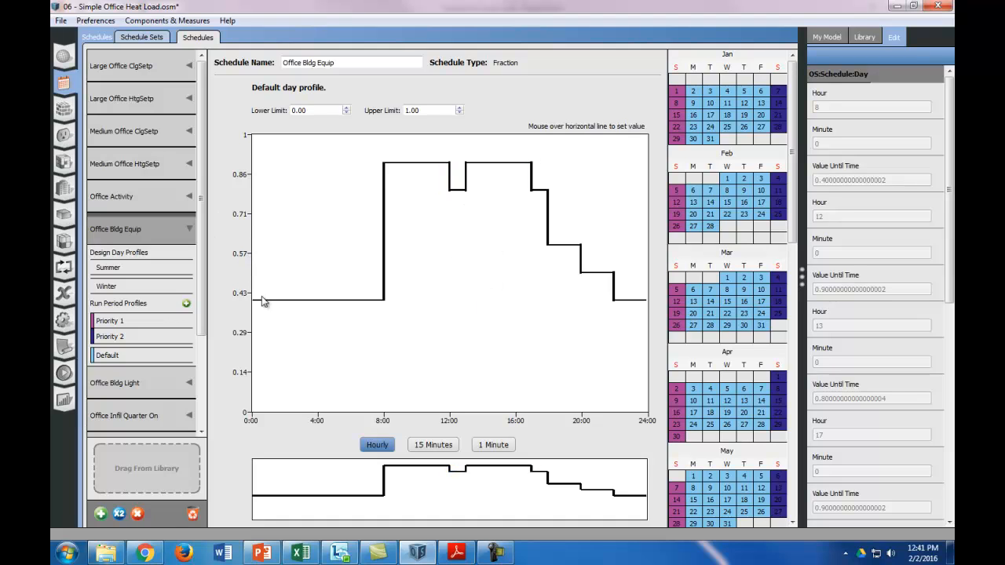
{"action": "mouse_move", "coordinate": [483, 270]}
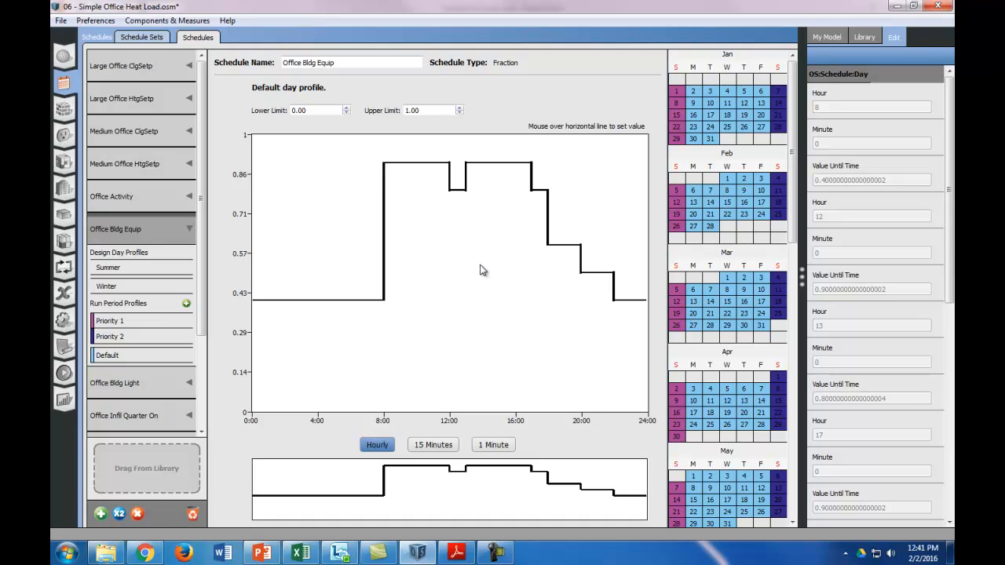
{"action": "mouse_move", "coordinate": [475, 264]}
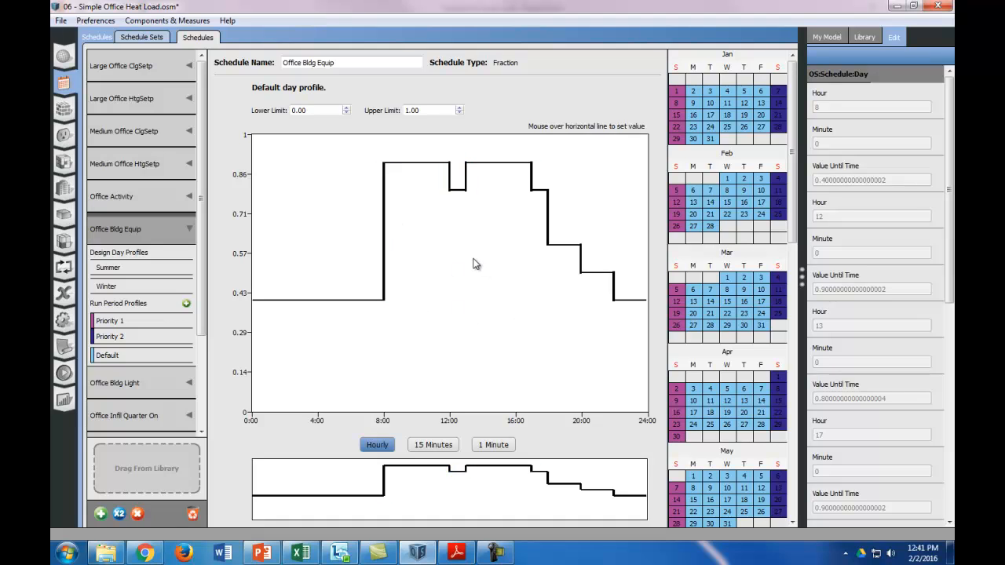
{"action": "left_click", "coordinate": [498, 164]}
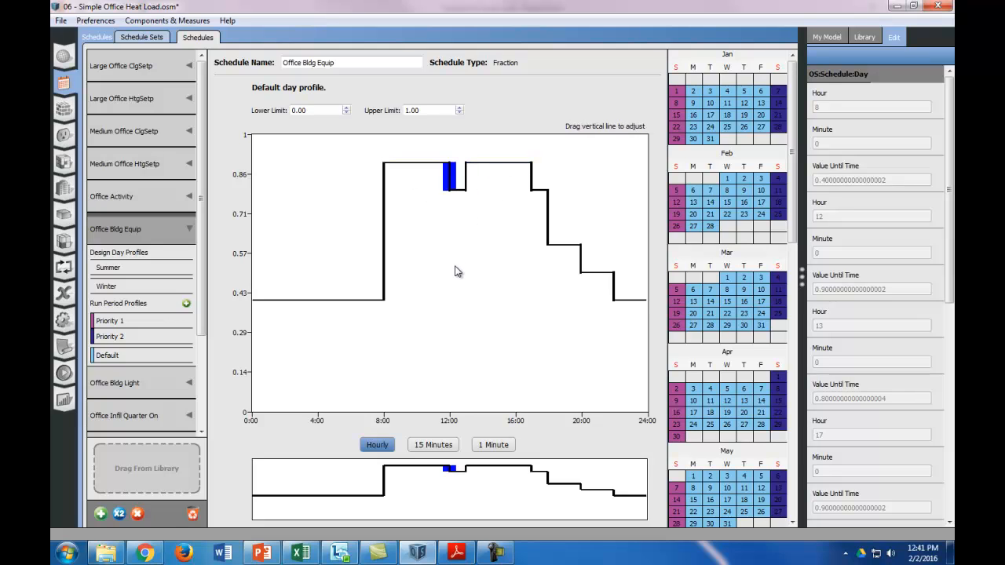
{"action": "mouse_move", "coordinate": [302, 255]}
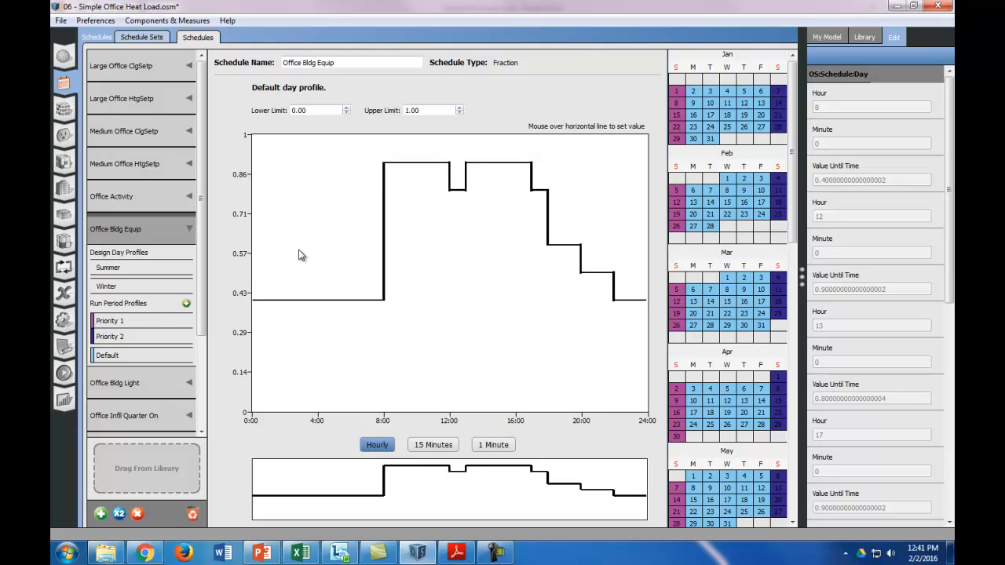
{"action": "mouse_move", "coordinate": [305, 251]}
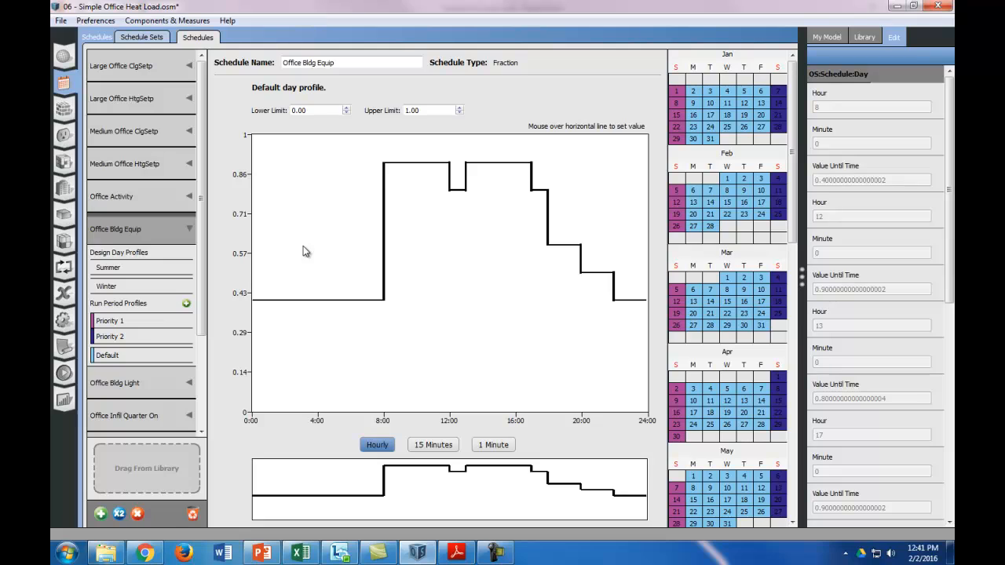
{"action": "mouse_move", "coordinate": [324, 243]}
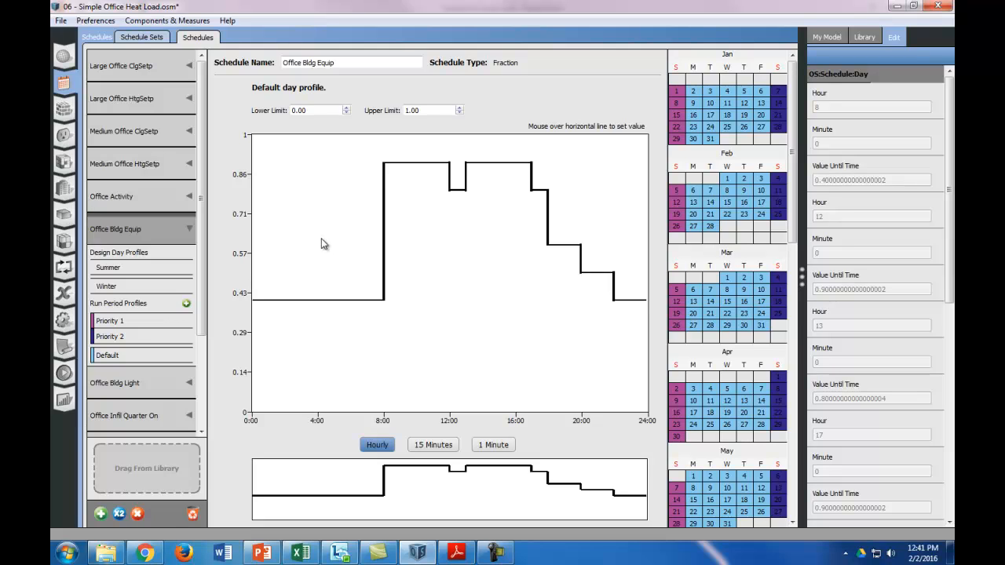